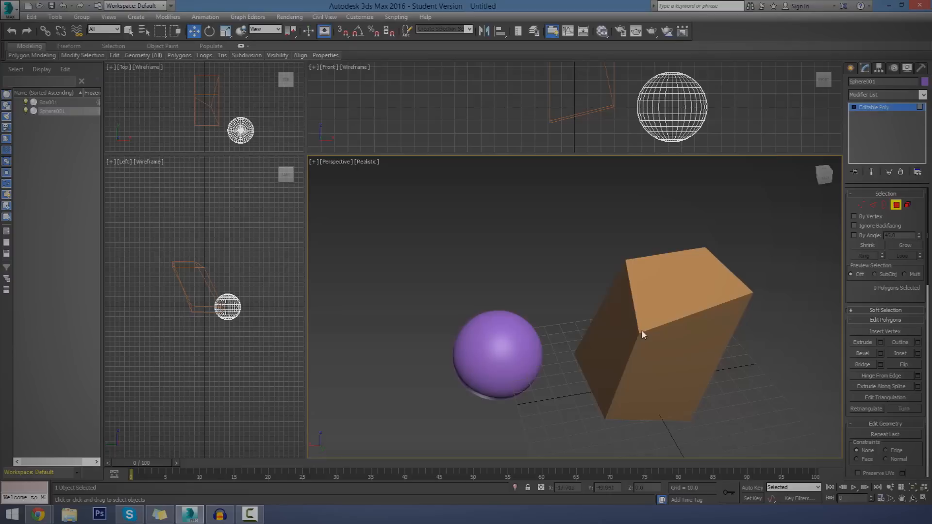
mouse_move(885, 235)
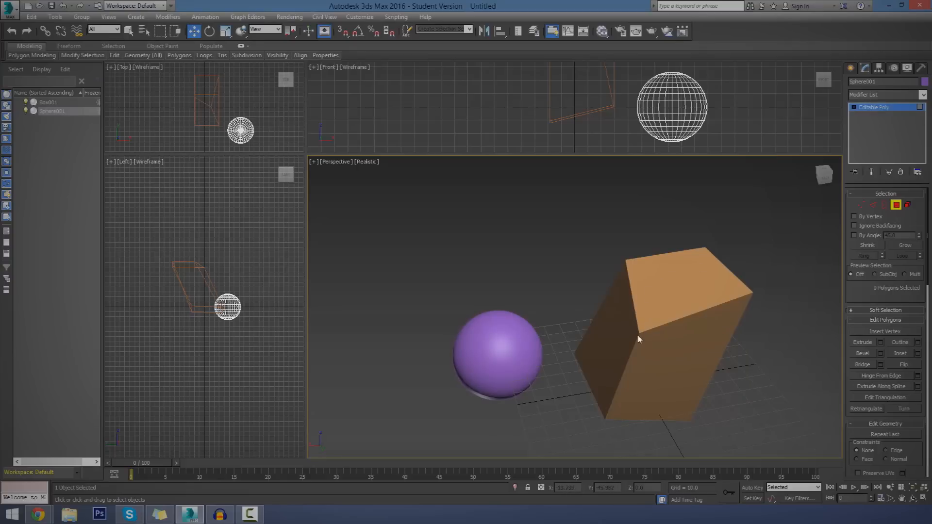
Select a group of vertices on the sphere in Vertex sub-object mode
click(496, 357)
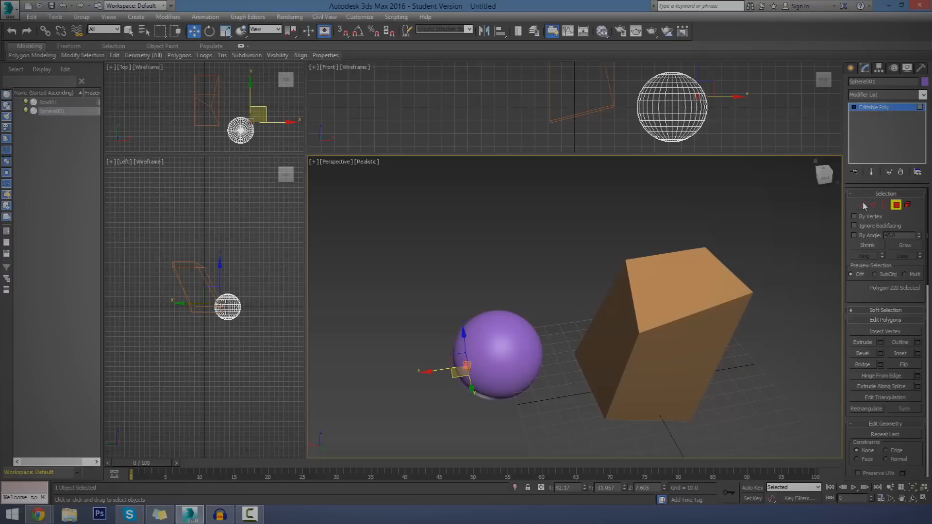
click(862, 205)
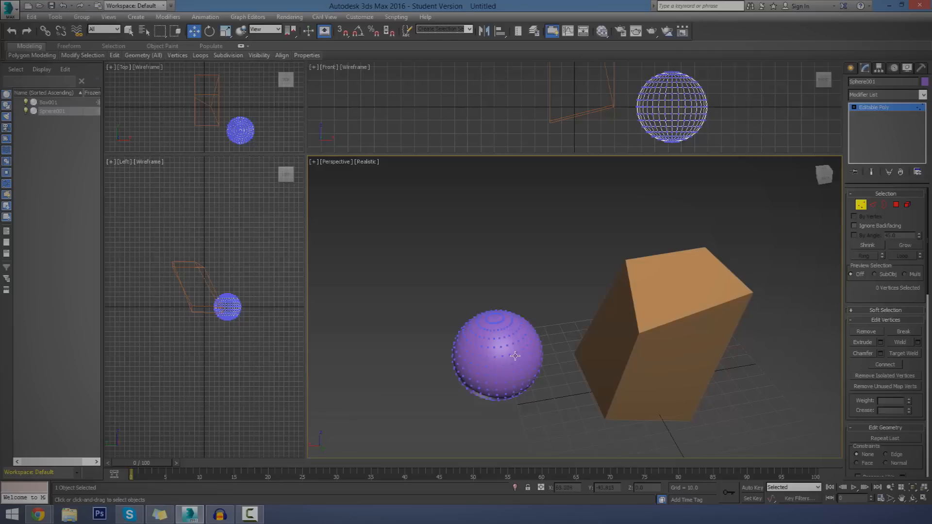
click(512, 355)
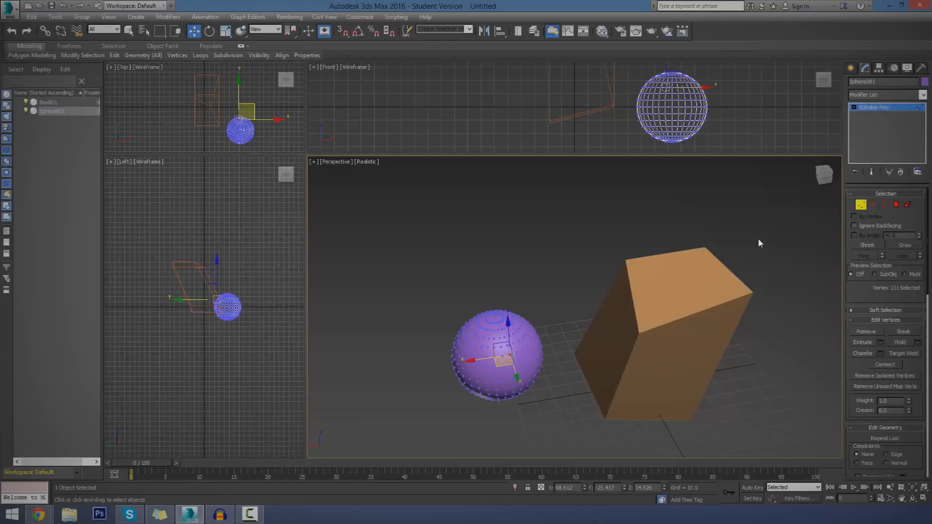
Start a new box, discard it with Delete, and return the sphere to vertex editing
click(851, 68)
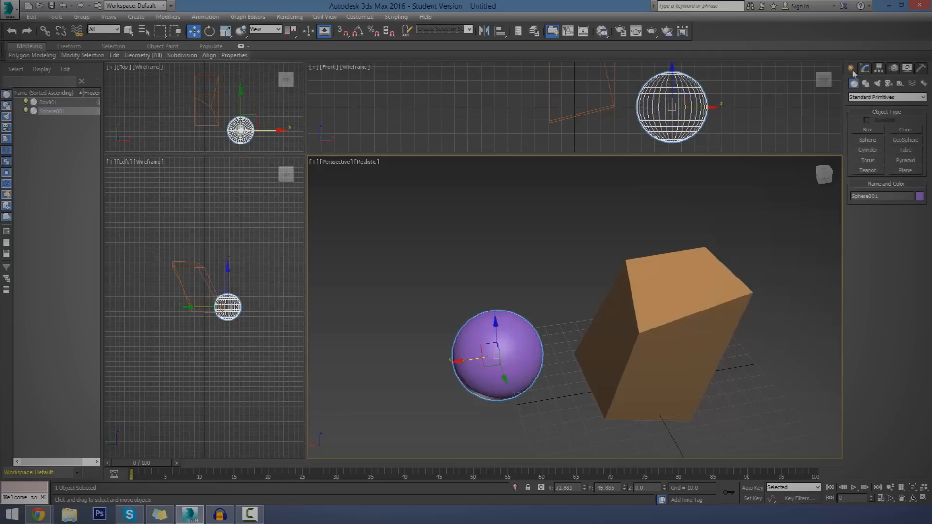
click(868, 129)
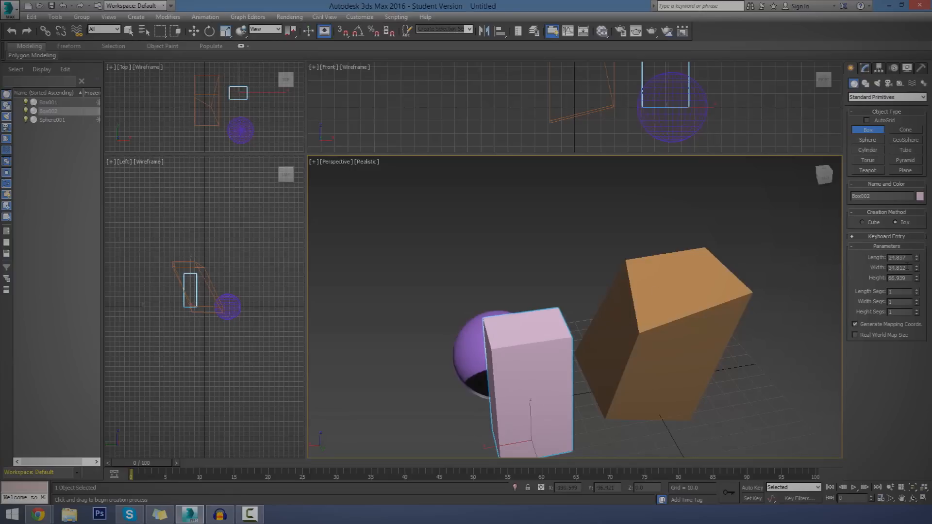
mouse_move(433, 427)
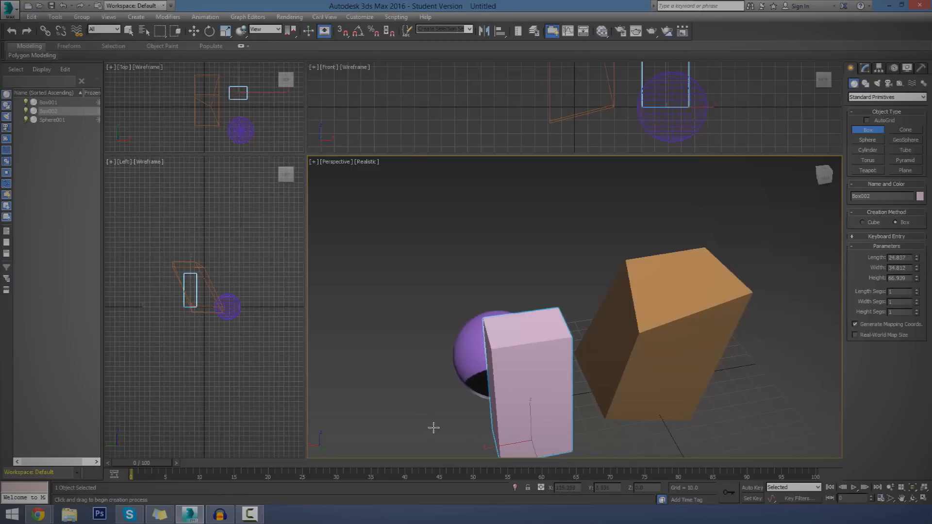
key(Delete)
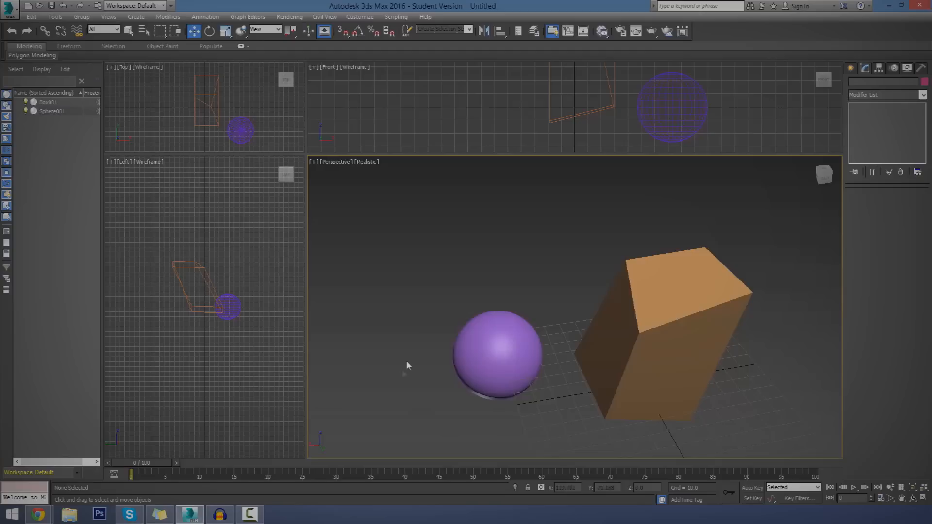
click(496, 353)
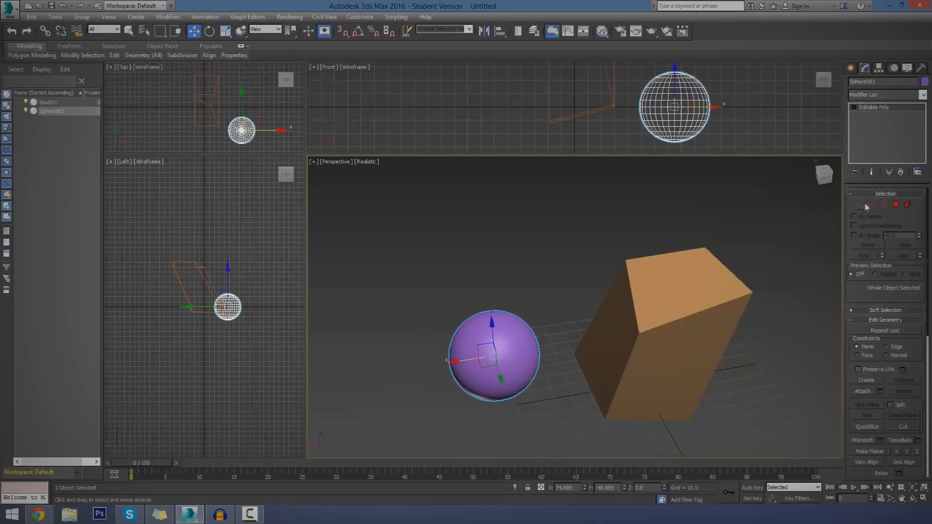
click(860, 205)
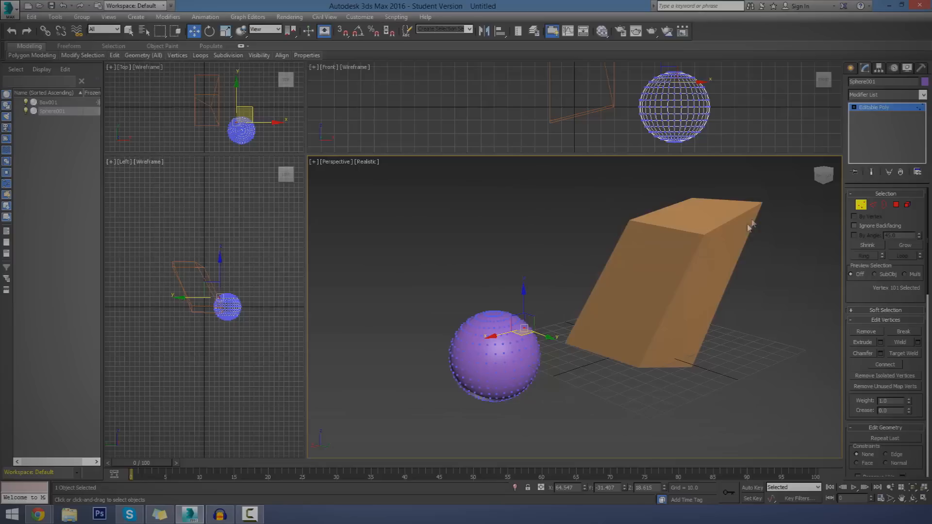
mouse_move(746, 235)
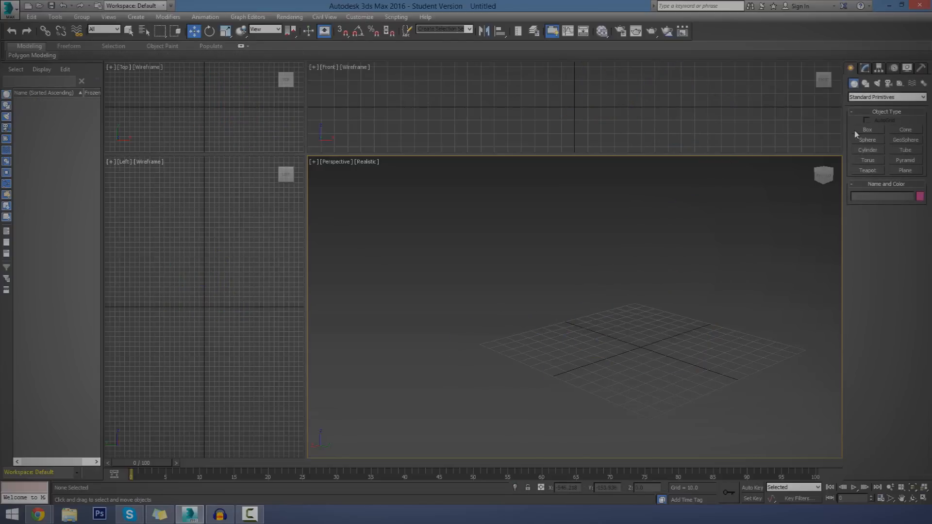
Draw a blue box and convert it to an Editable Poly from its right-click menu
click(867, 129)
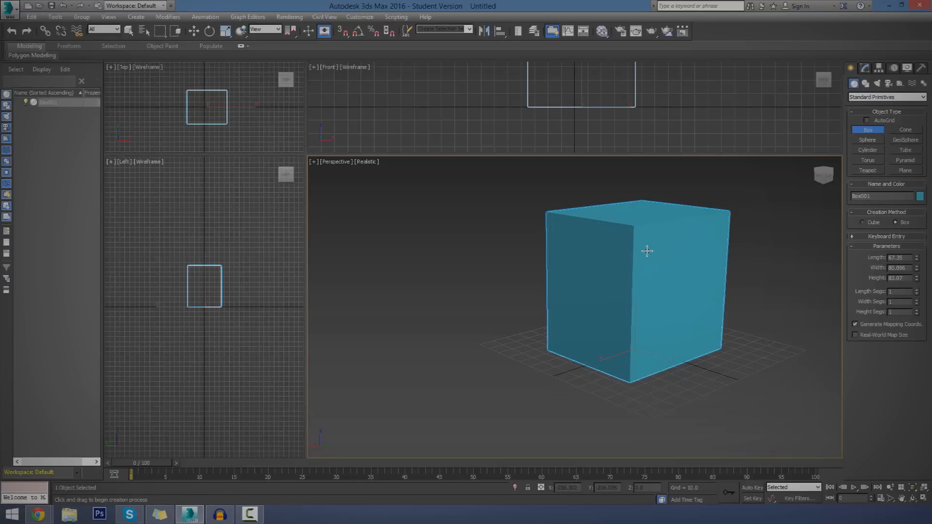
right_click(647, 251)
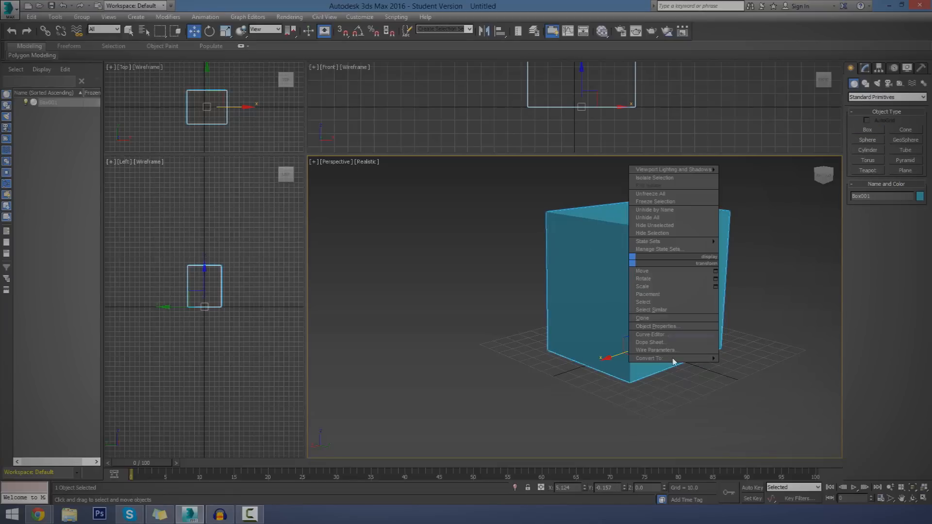
click(650, 358)
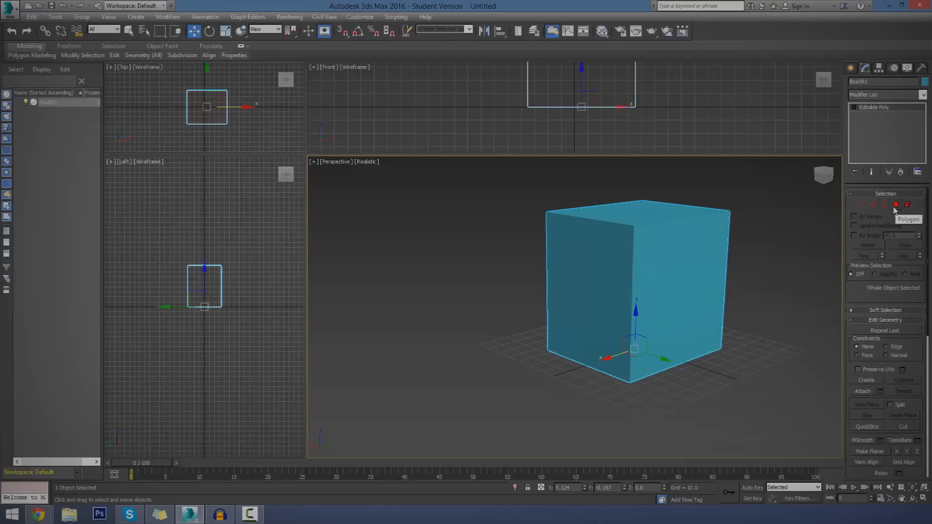
mouse_move(897, 206)
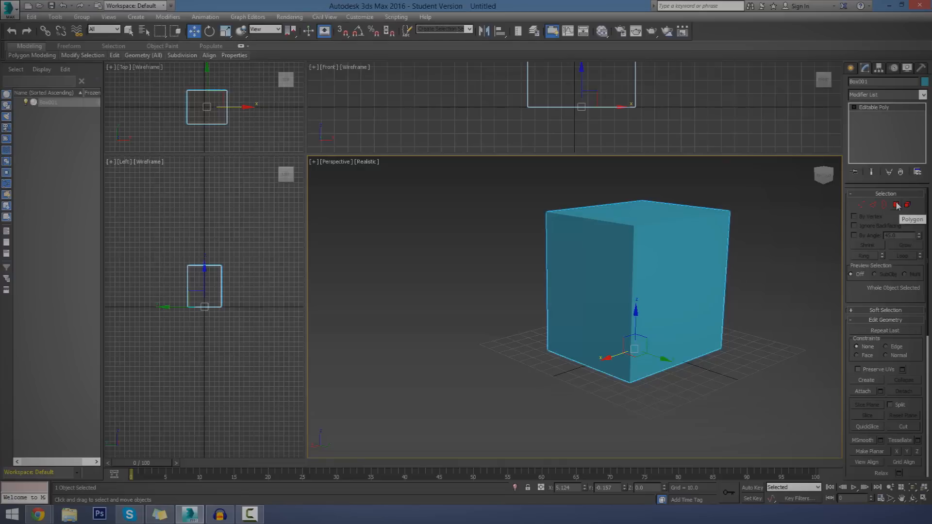
Enter Polygon sub-object mode and pick single faces of the box, ending on a side face
click(896, 205)
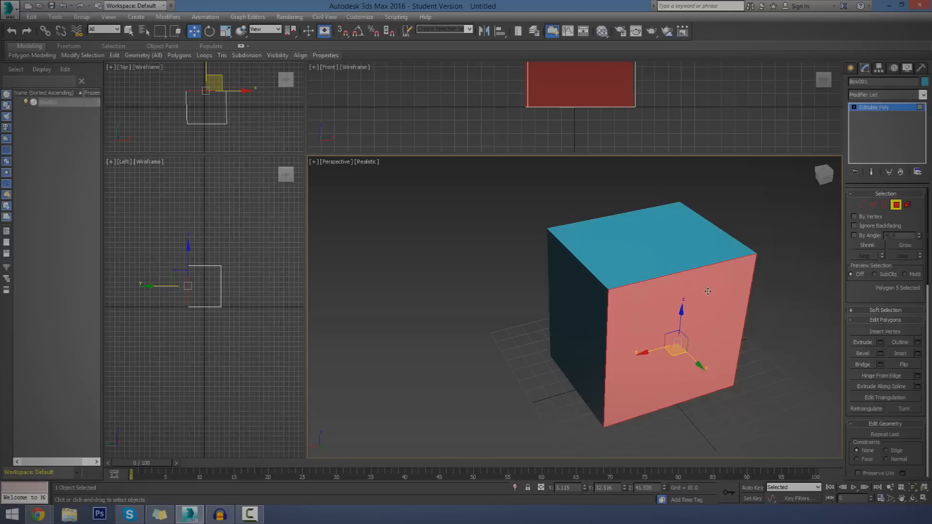
mouse_move(637, 272)
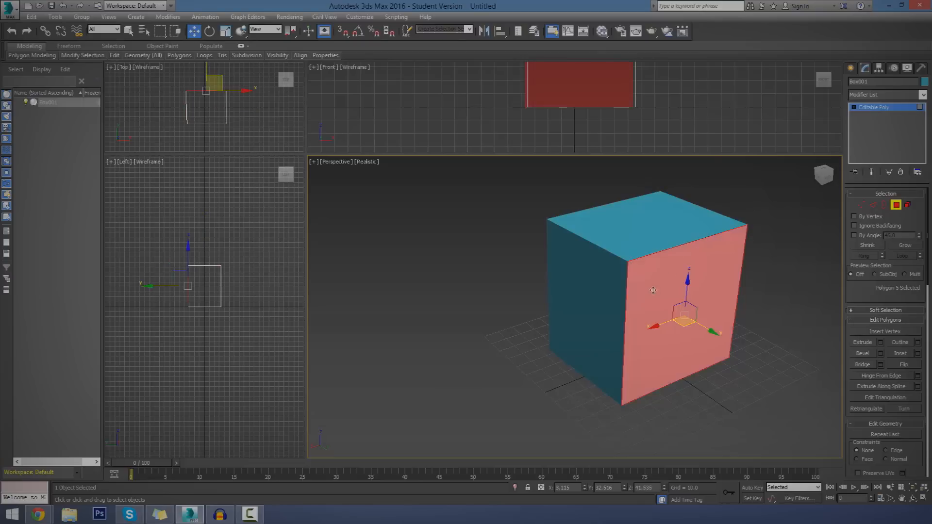
mouse_move(670, 279)
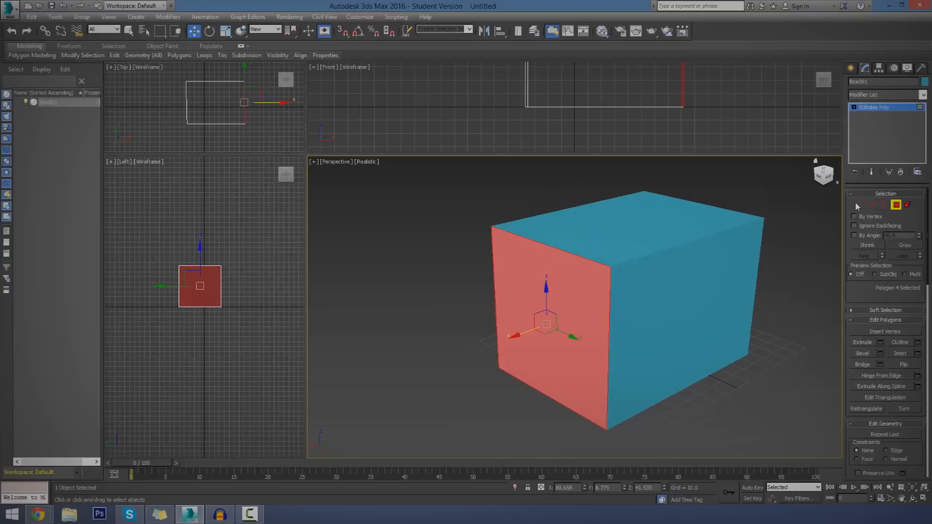
In Edge mode, select and move top edges so the box tapers toward the top
click(885, 205)
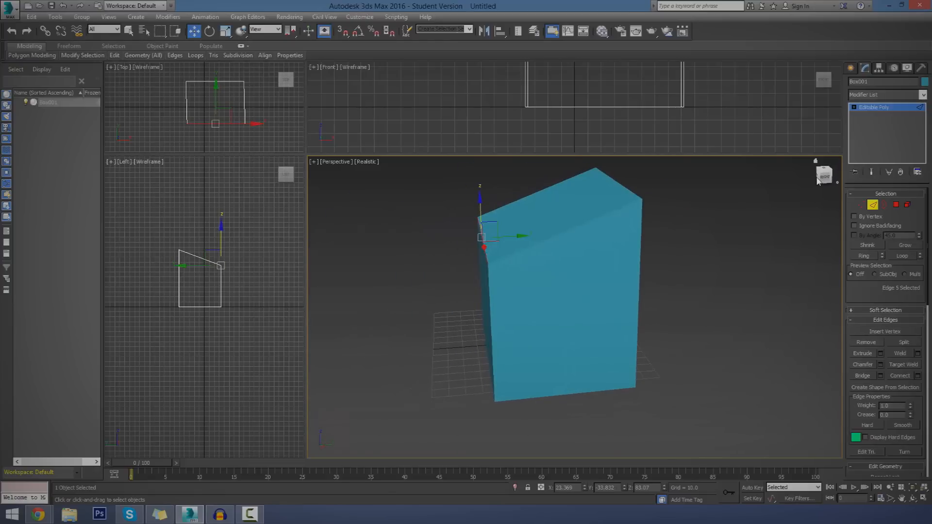
mouse_move(478, 203)
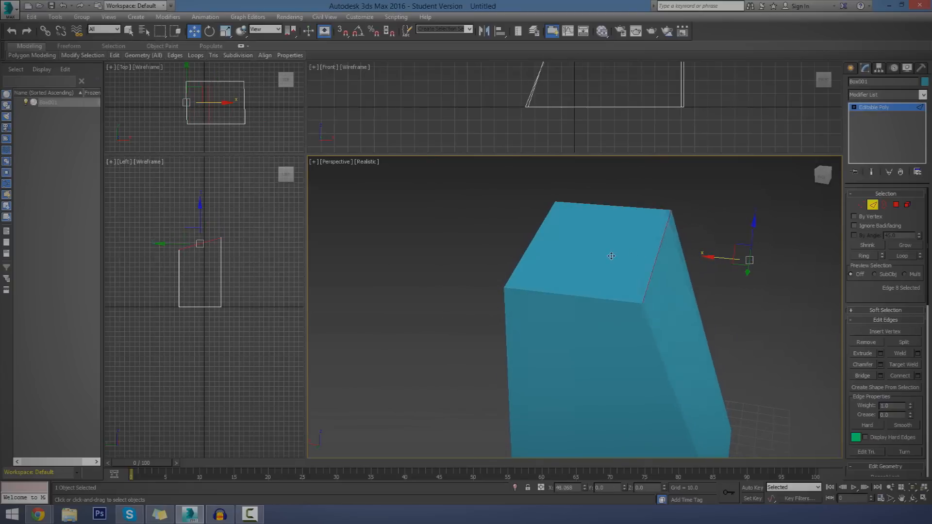
click(525, 261)
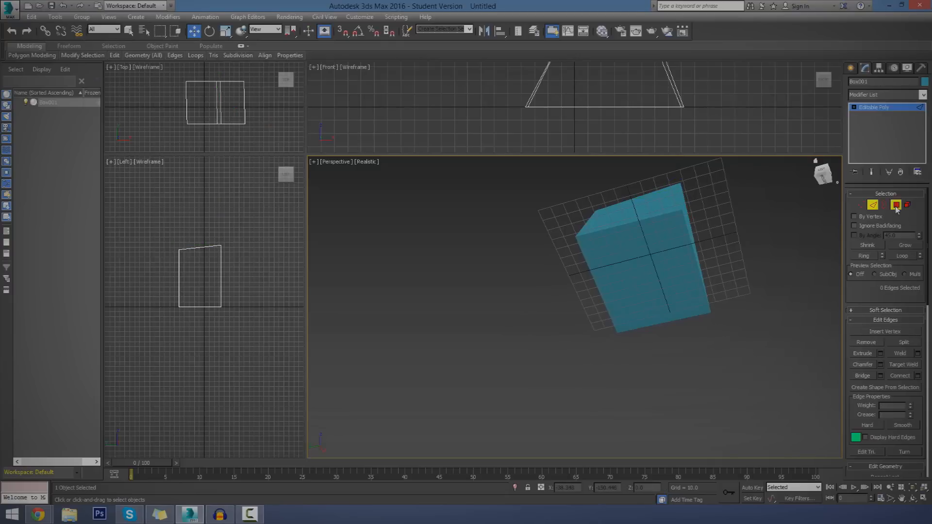
Extrude a selected face via Extrude Settings and confirm, lengthening the tapered block
click(894, 205)
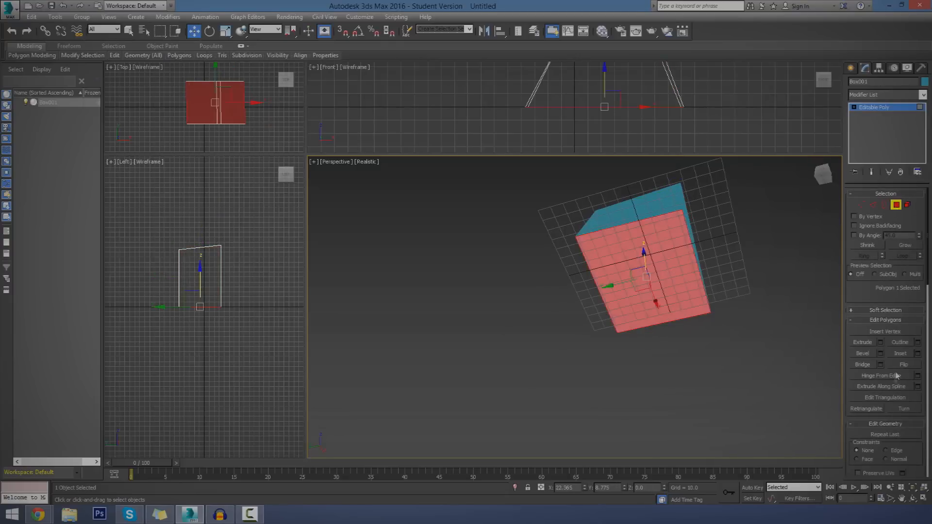
click(861, 342)
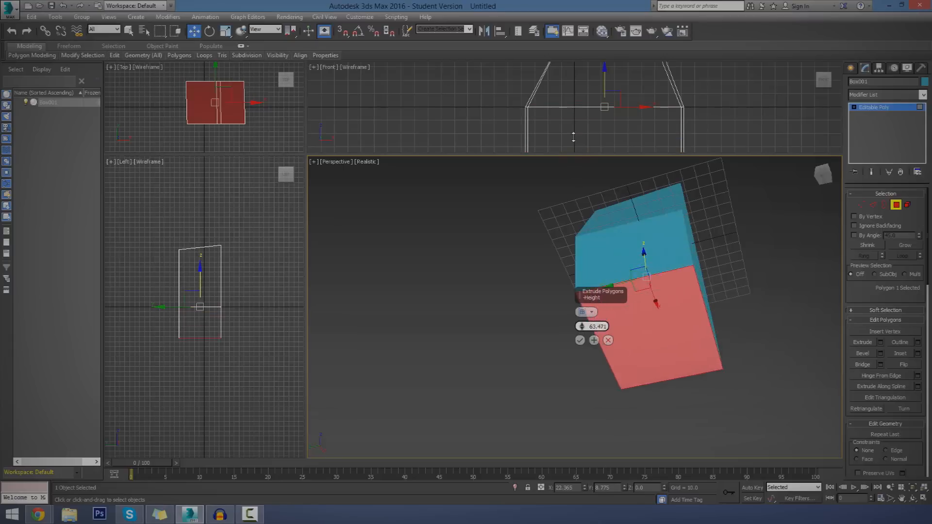
click(580, 339)
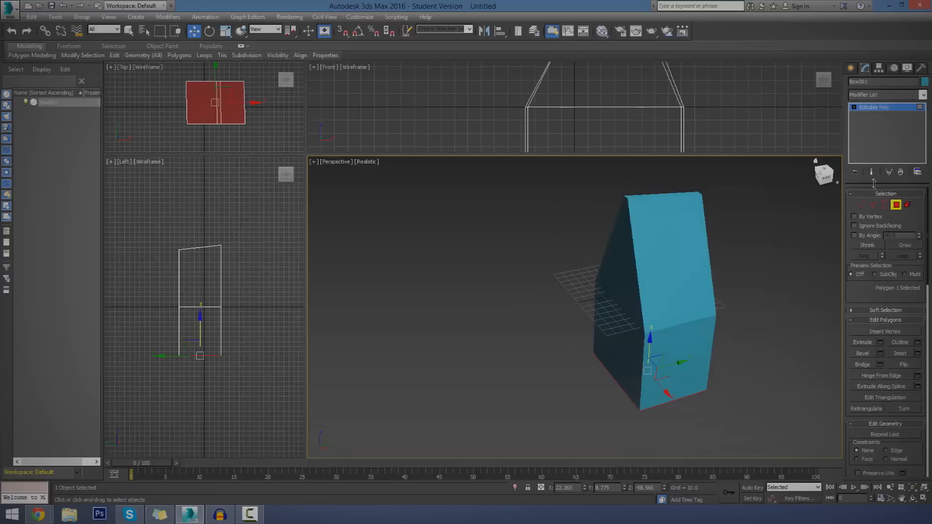
In Vertex mode, move top corner vertices at the extruded end into a sharp peak
click(859, 205)
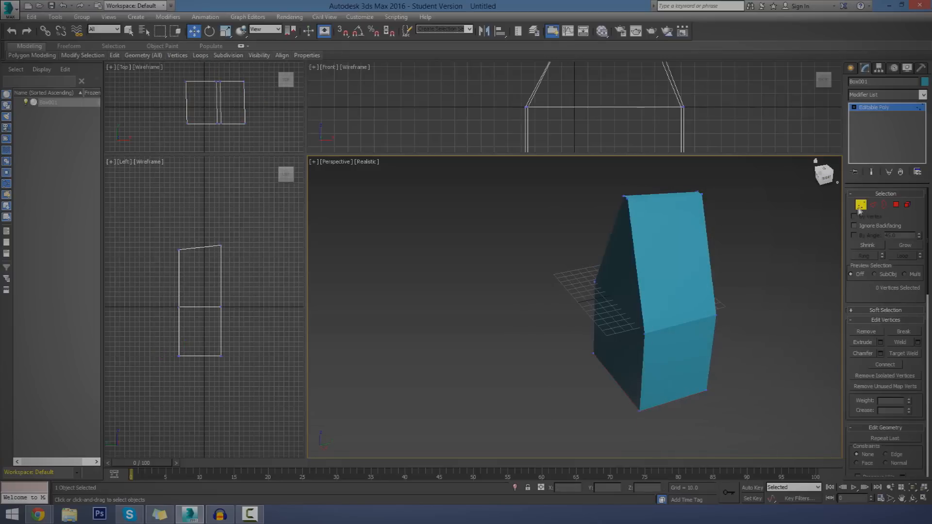
click(630, 199)
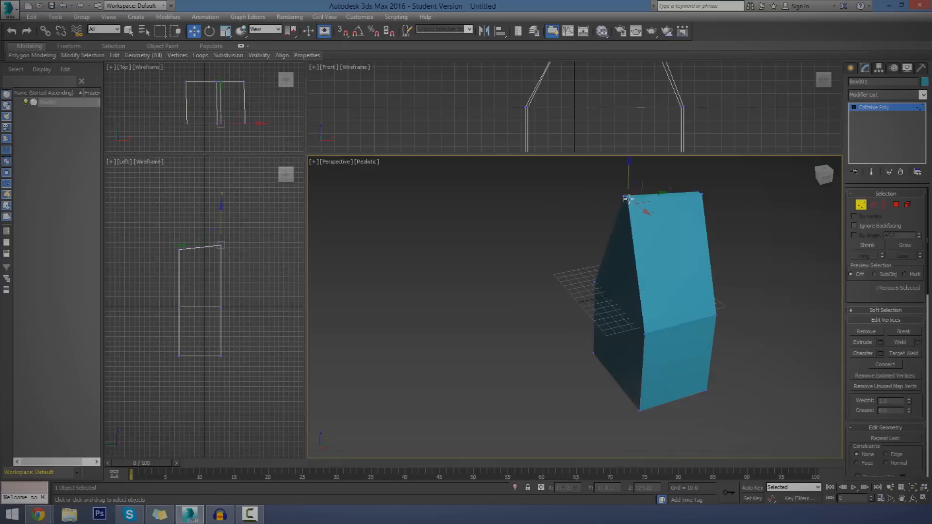
scroll(up, 3)
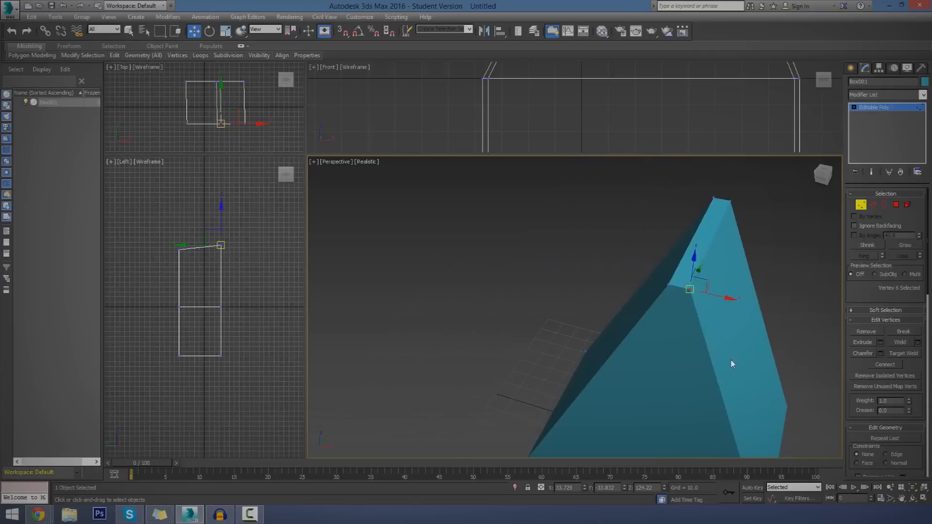
mouse_move(714, 250)
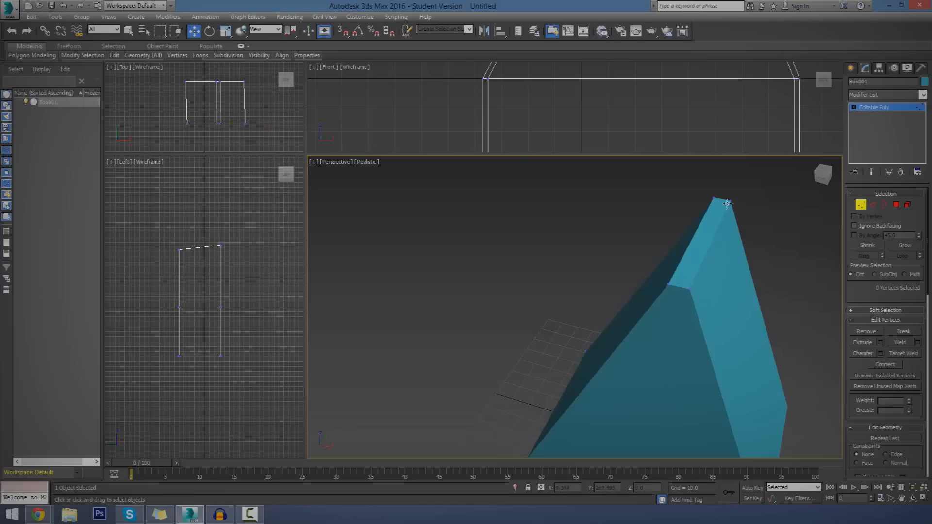
click(728, 201)
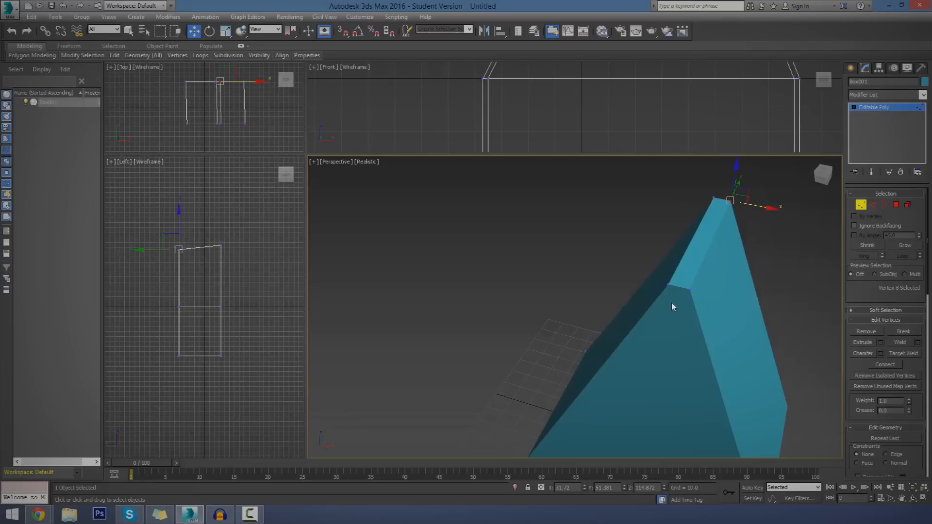
mouse_move(699, 306)
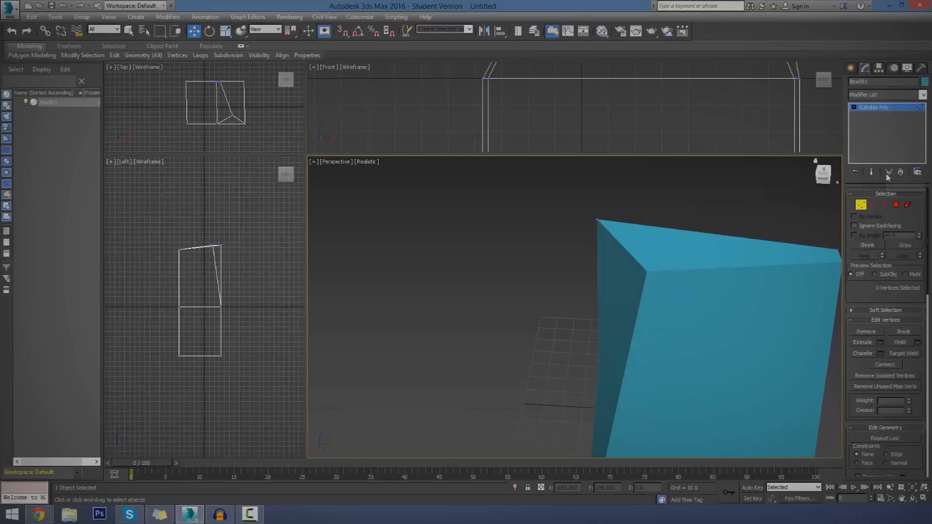
mouse_move(791, 285)
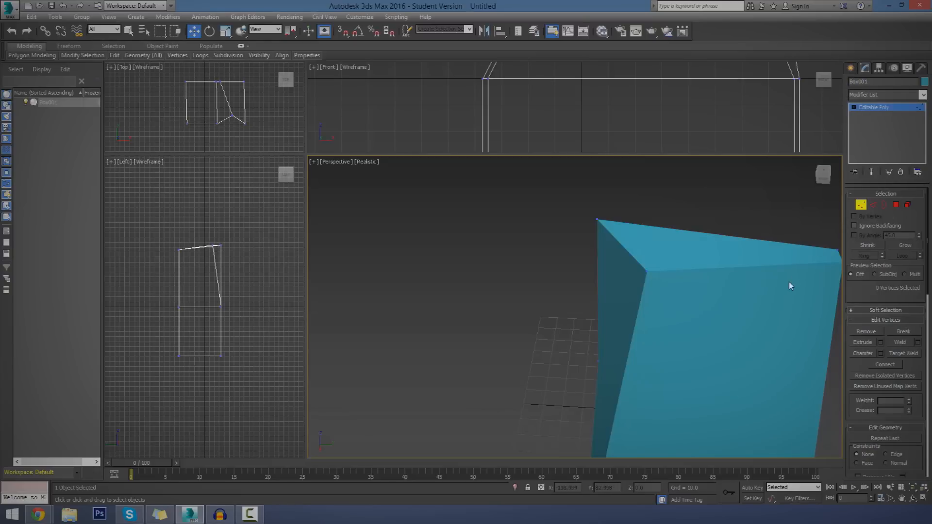
Create a sphere beside the block, convert it to Editable Poly and enter Vertex mode
click(850, 68)
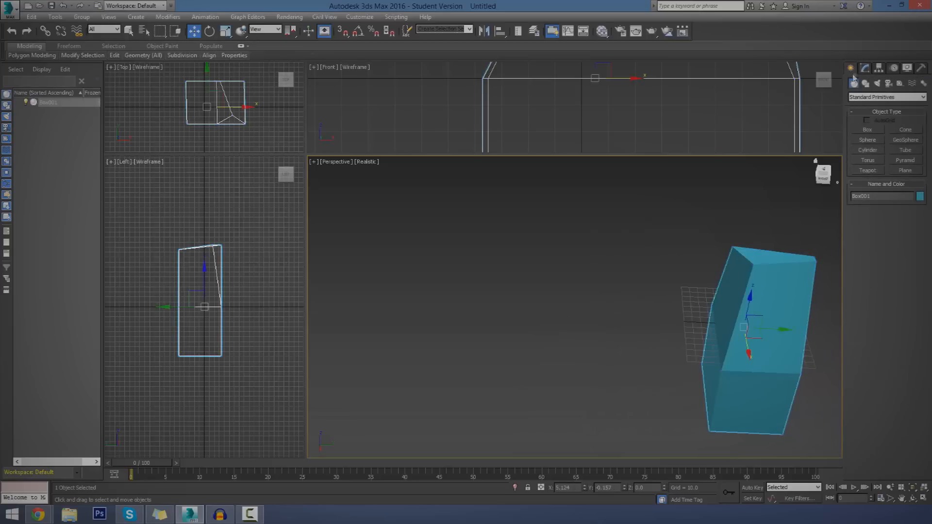
click(867, 140)
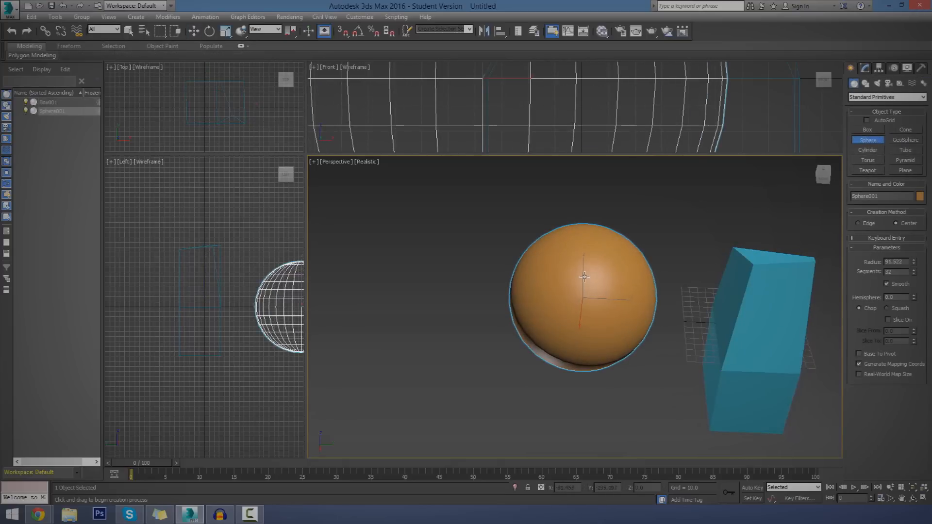
right_click(583, 277)
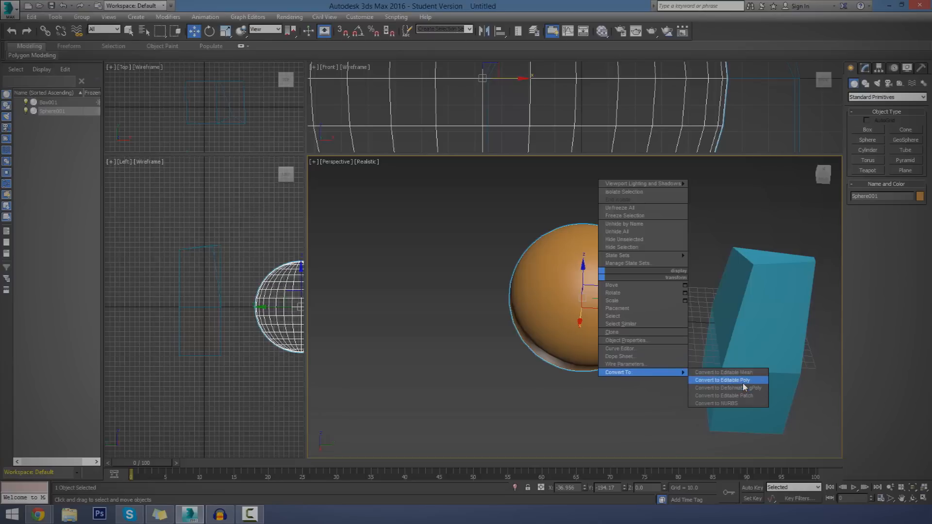
click(721, 379)
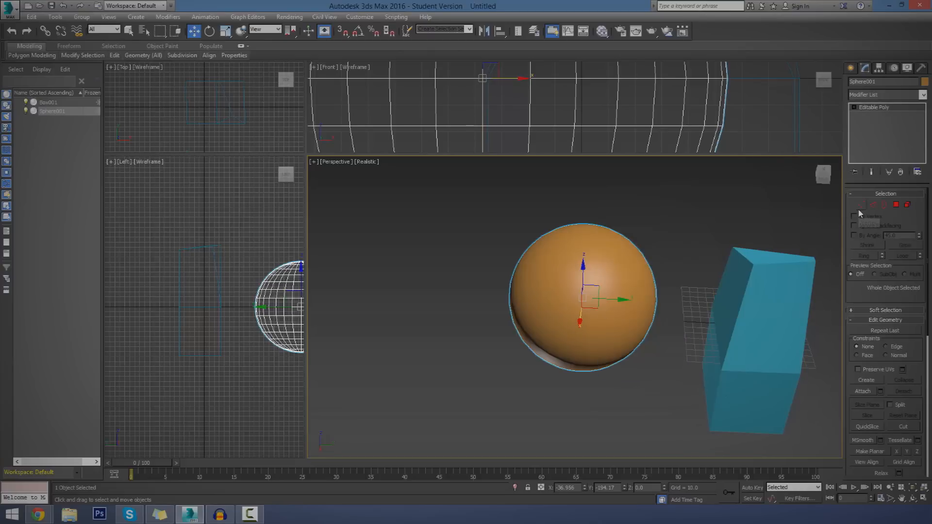
click(861, 204)
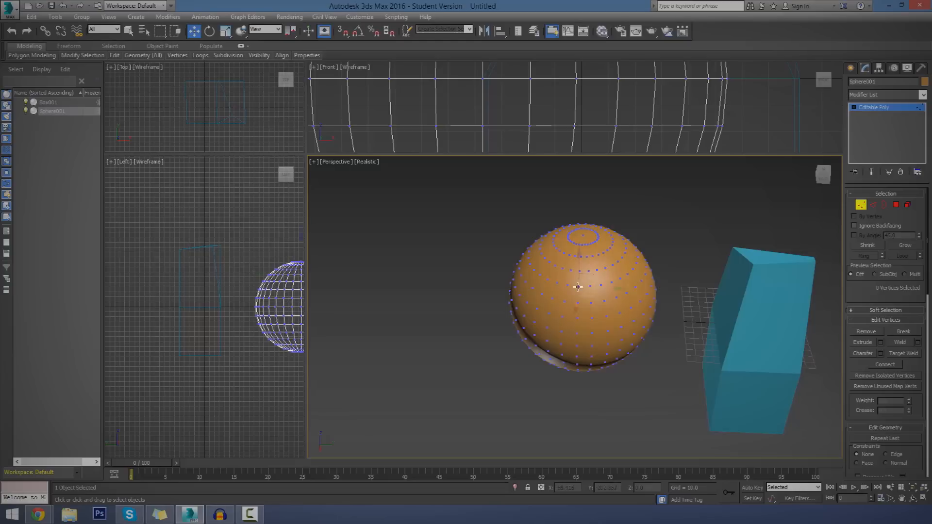
Select a patch of vertices near the top of the sphere
click(600, 285)
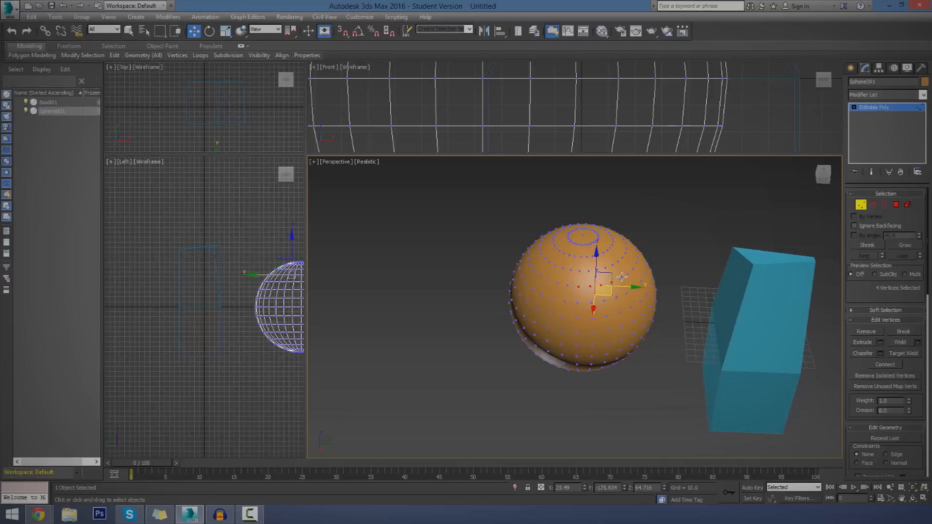
click(568, 279)
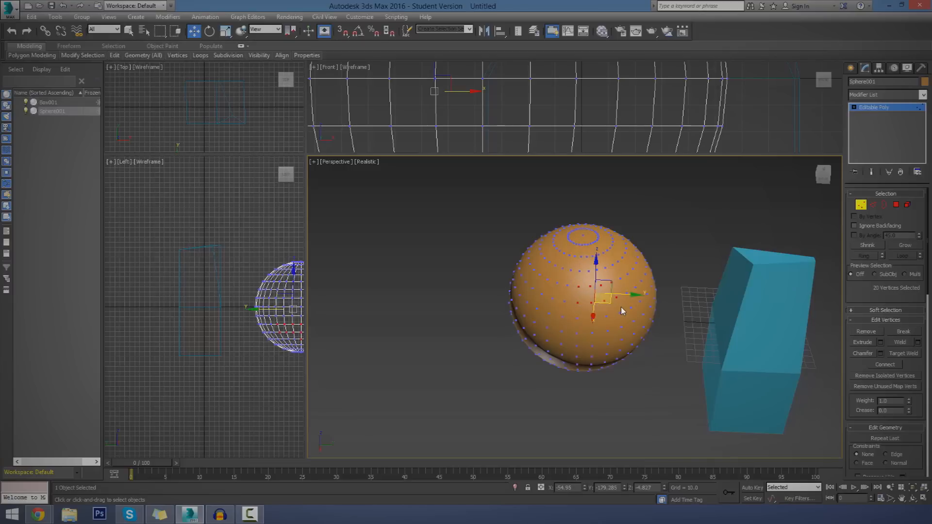
mouse_move(897, 246)
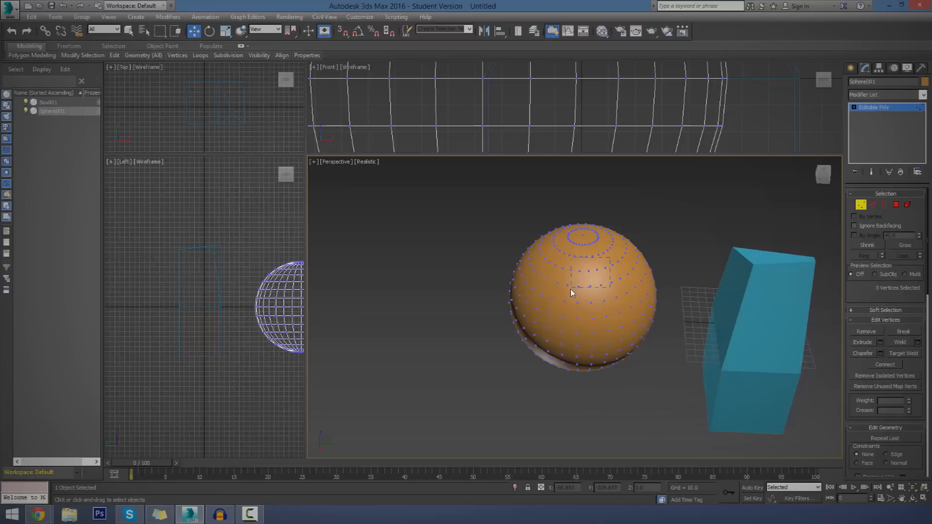
Grow the vertex selection twice, then Shrink it back to a 17-vertex cluster
click(904, 245)
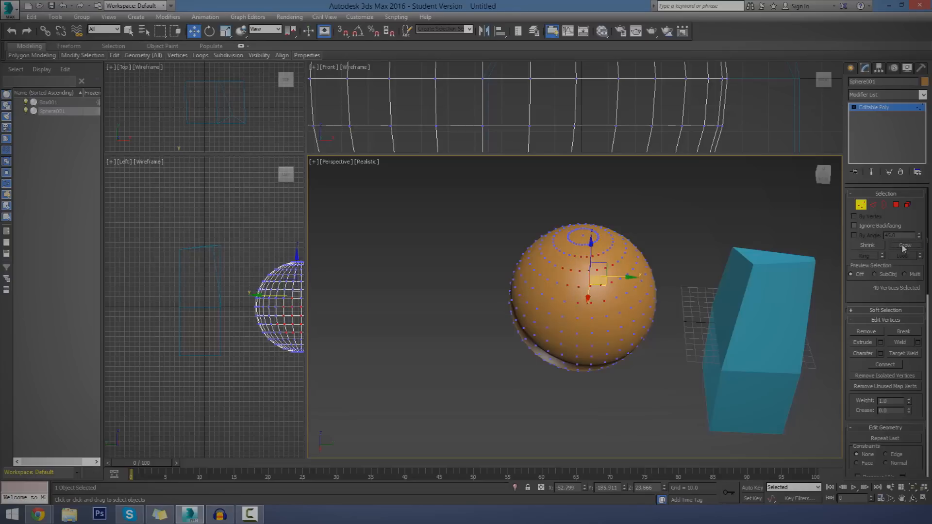
click(904, 245)
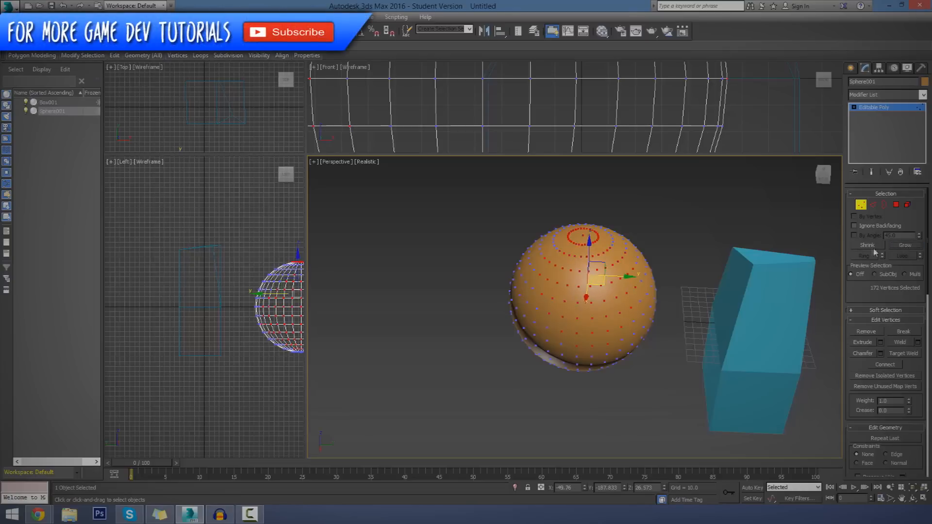
click(866, 245)
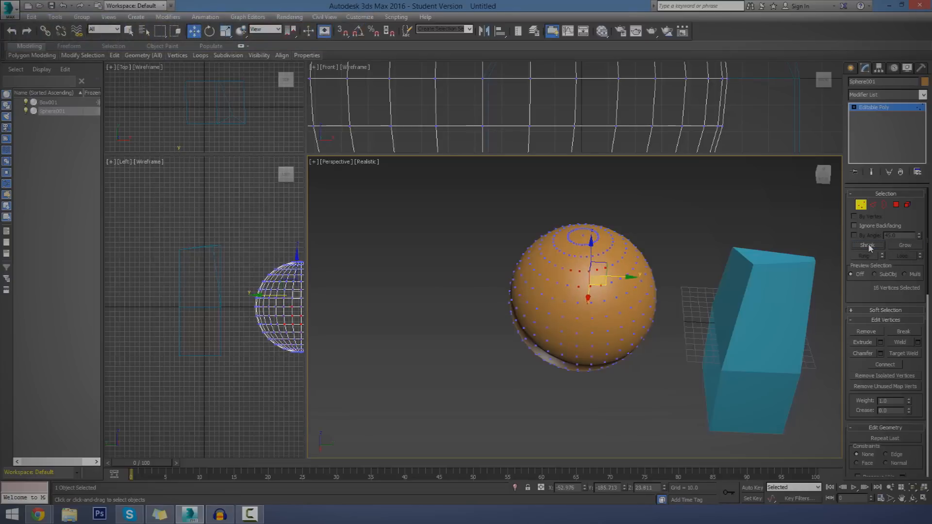
click(585, 272)
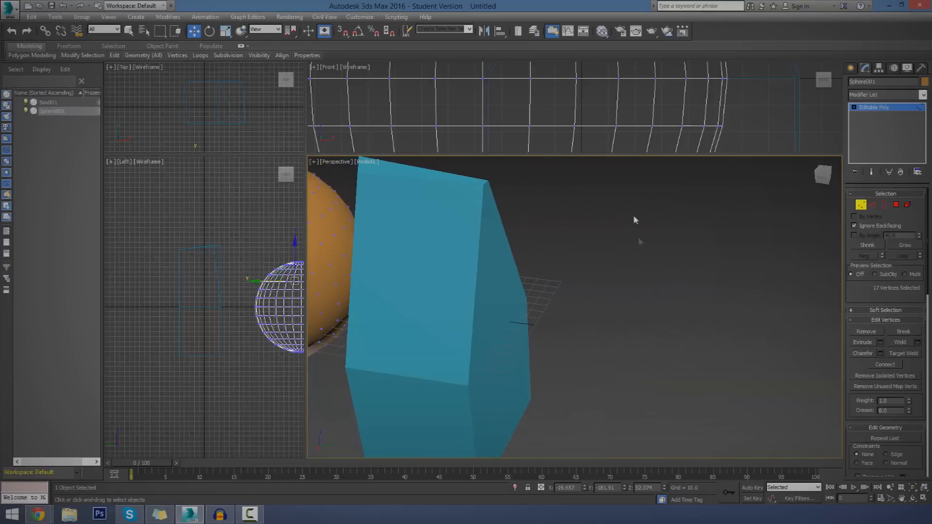
Leave the sphere's vertex editing and select the slanted block as a whole object
click(850, 68)
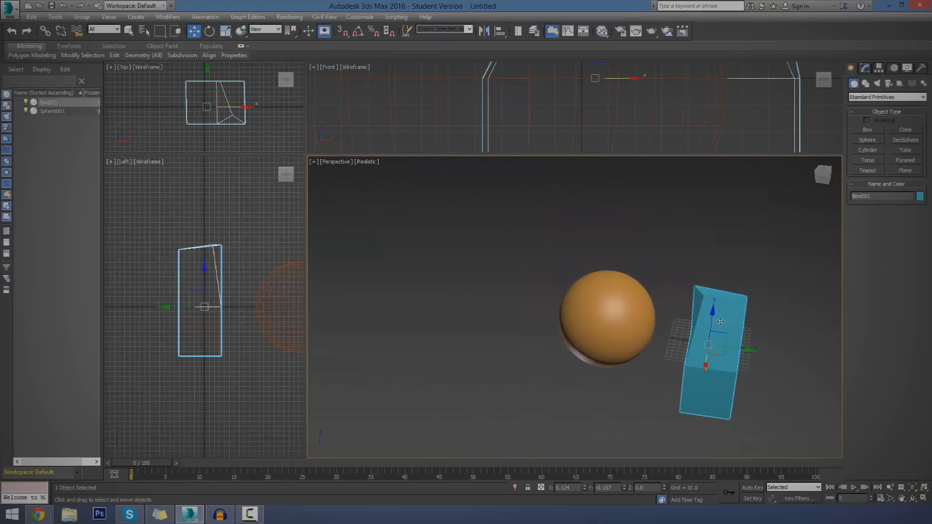
mouse_move(666, 195)
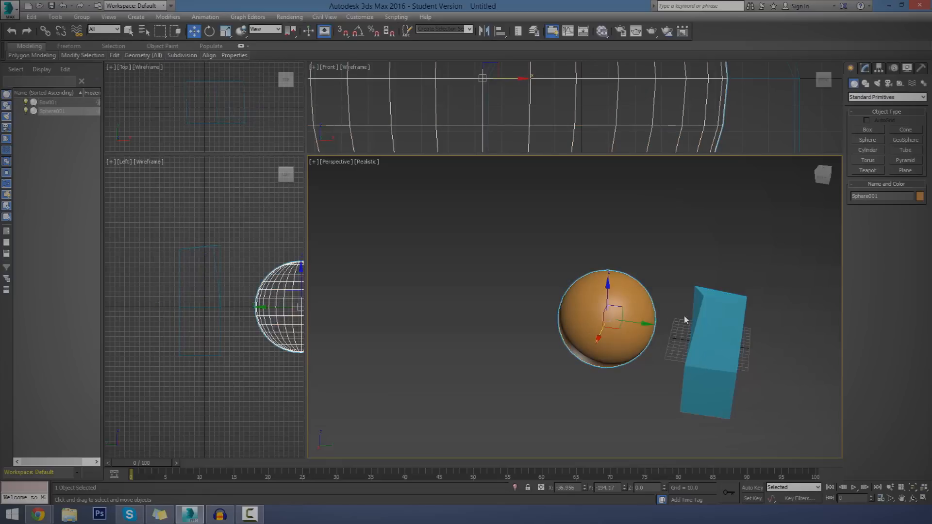
Select the sphere and reopen its Vertex sub-object mode in the Modify panel
click(712, 333)
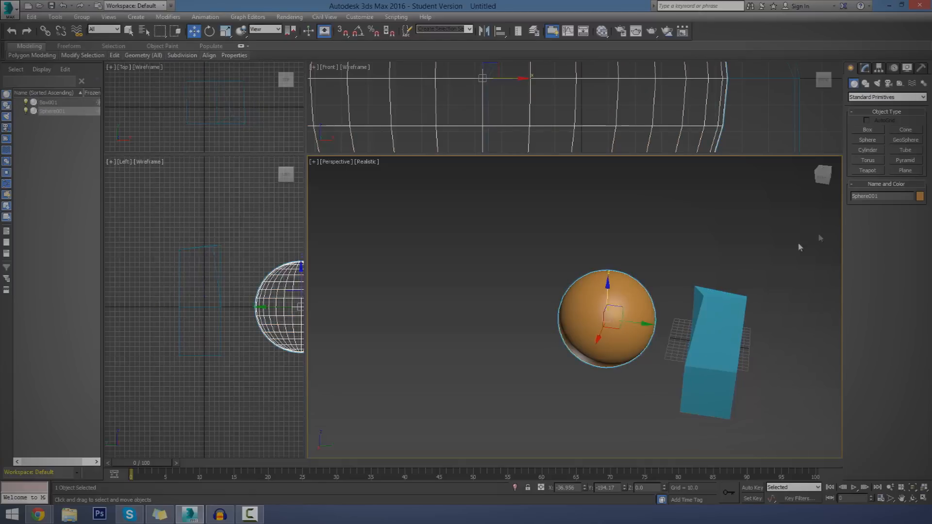
click(864, 68)
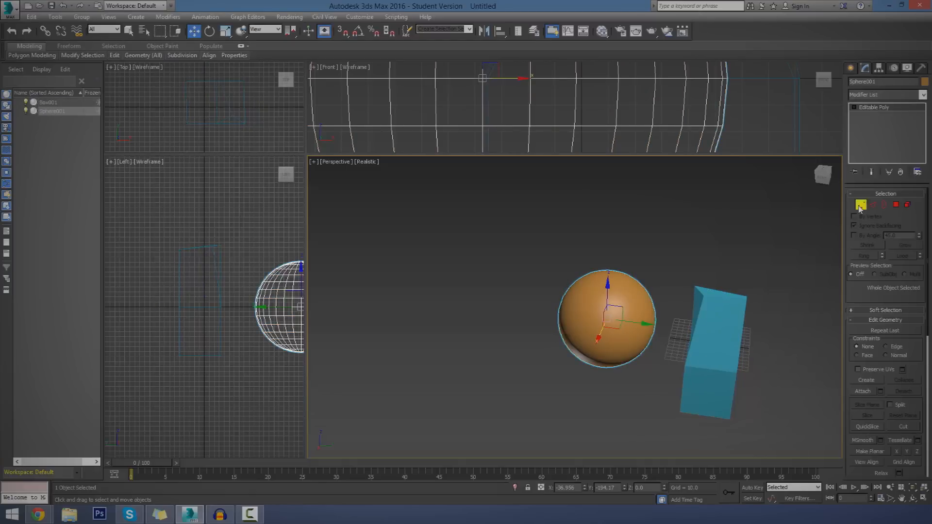
click(860, 204)
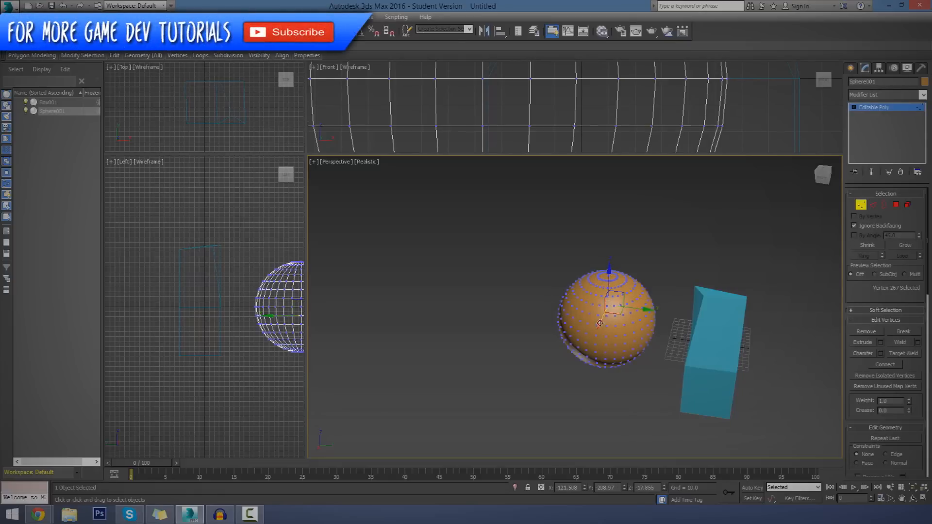